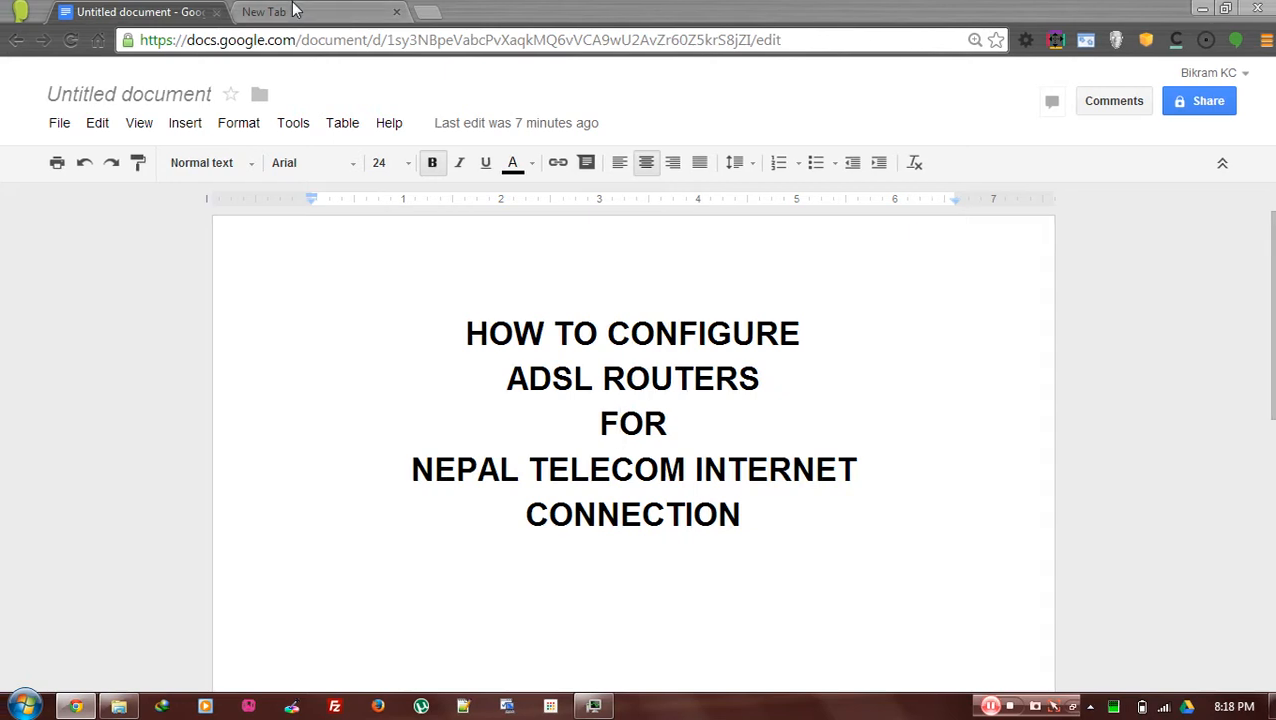
- Switch from the ADSL how-to Google Doc to the empty new Chrome tab
left_click(610, 422)
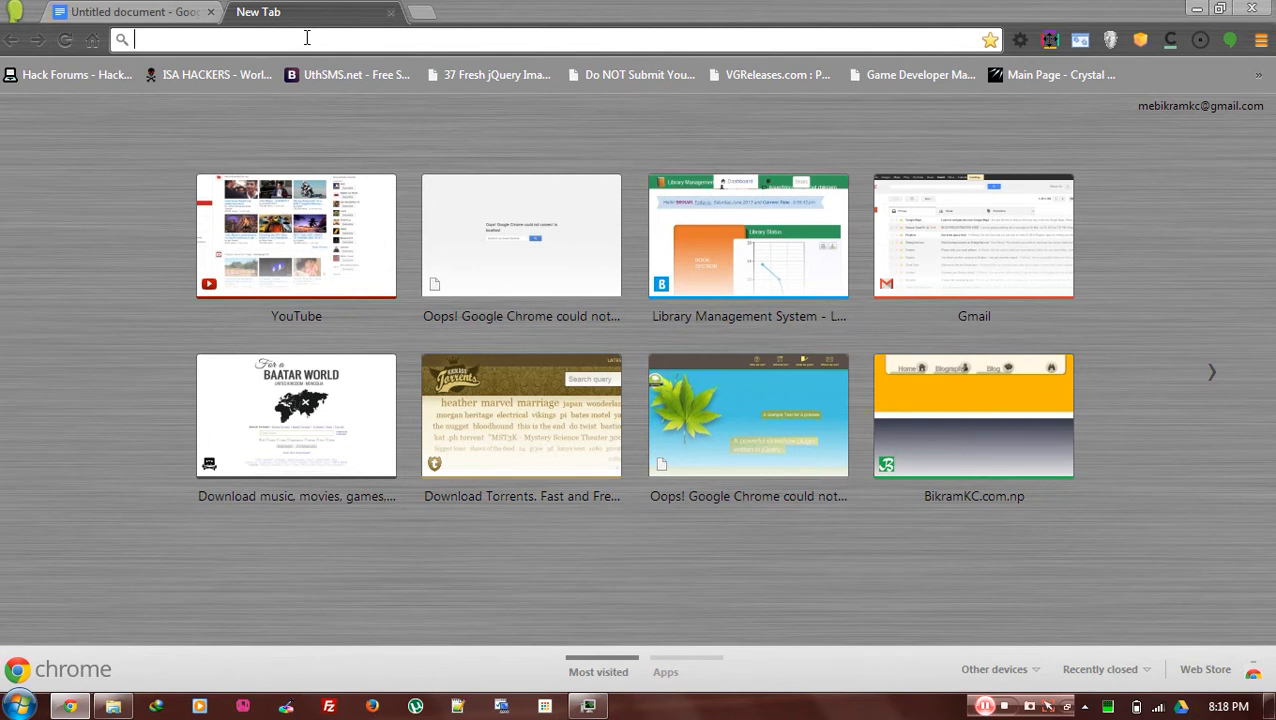
- Enter the router address 192.168.1.1 in the new tab's address bar
type("192.168.1.1")
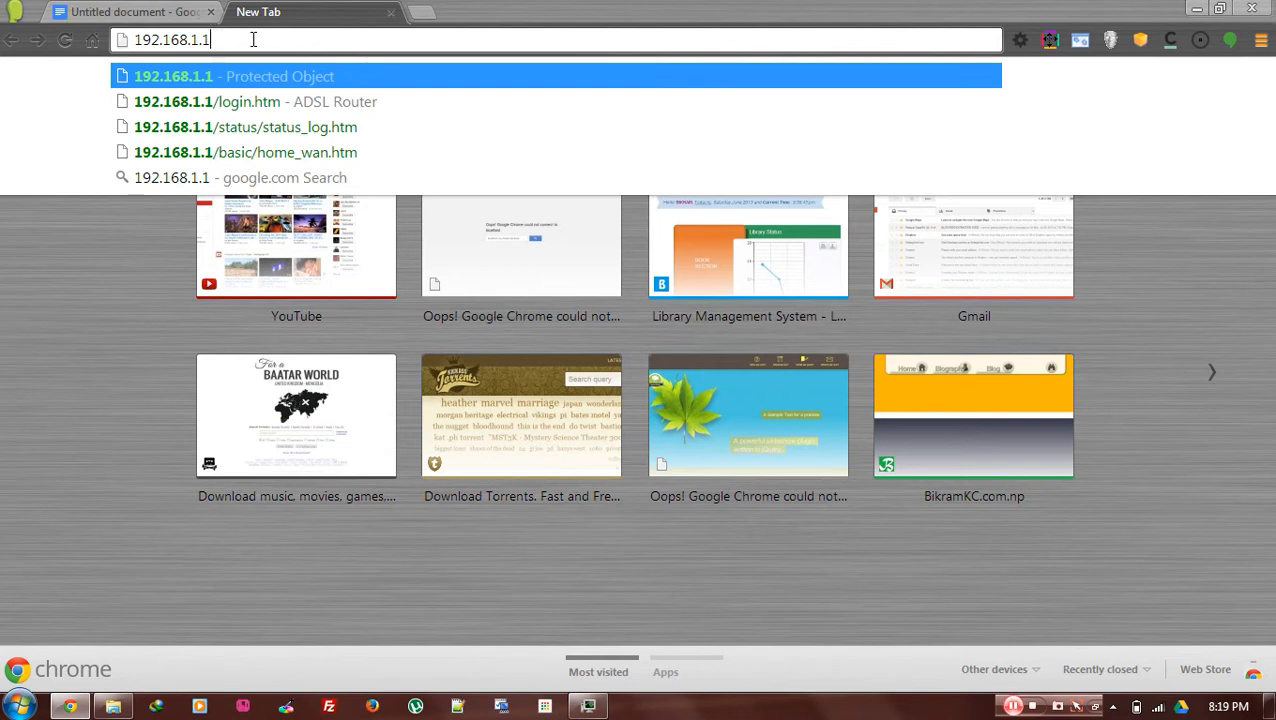
- Load 192.168.1.1 and log in as admin with the router password
key("Return")
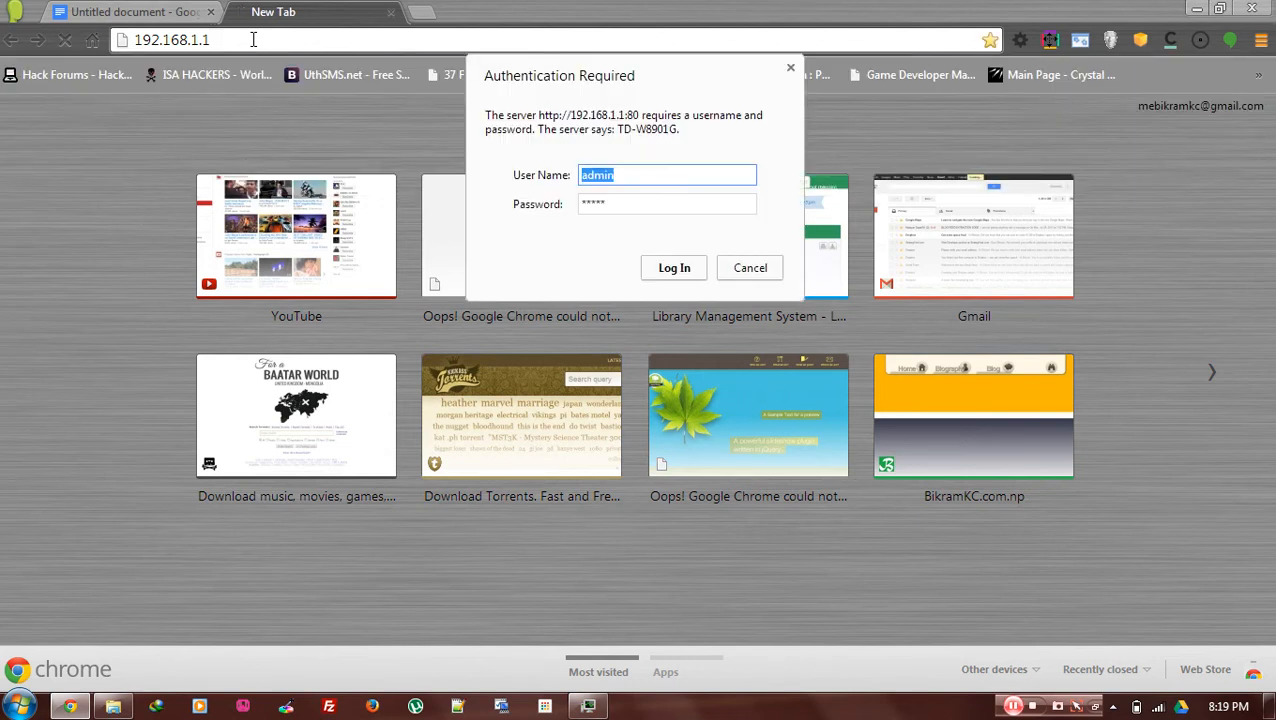
mouse_move(648, 175)
type("a")
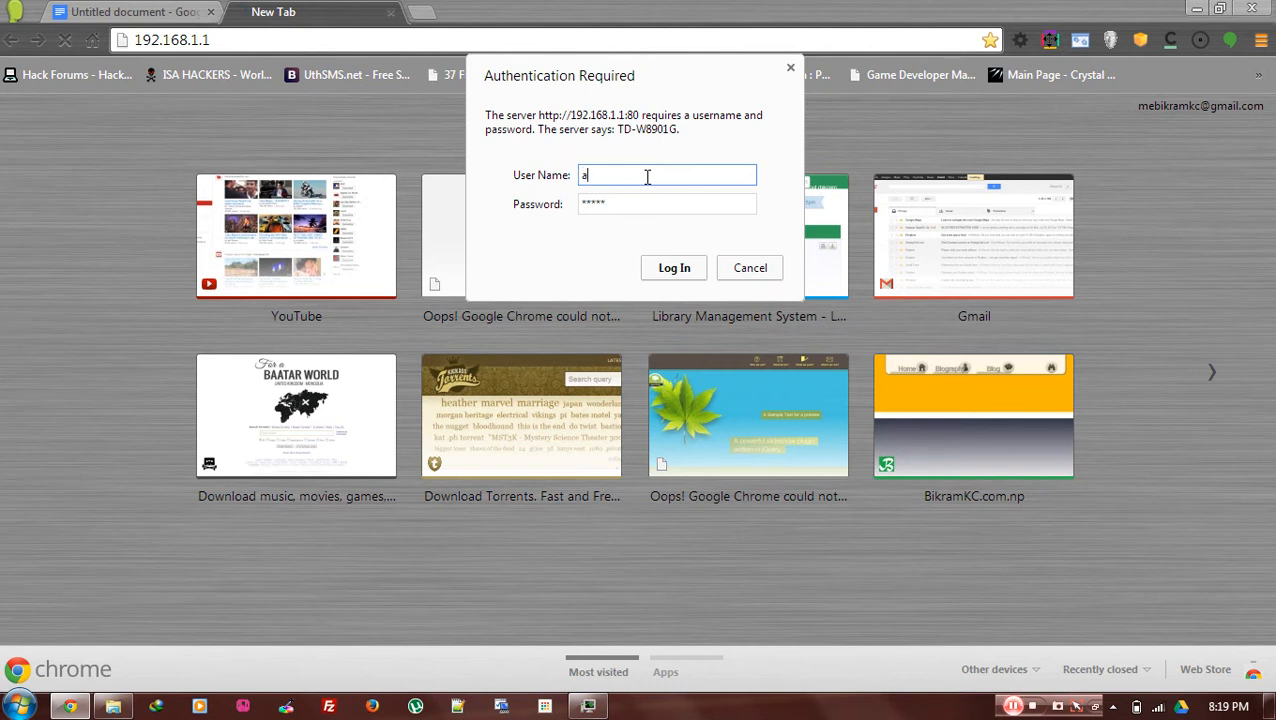
type("dmin")
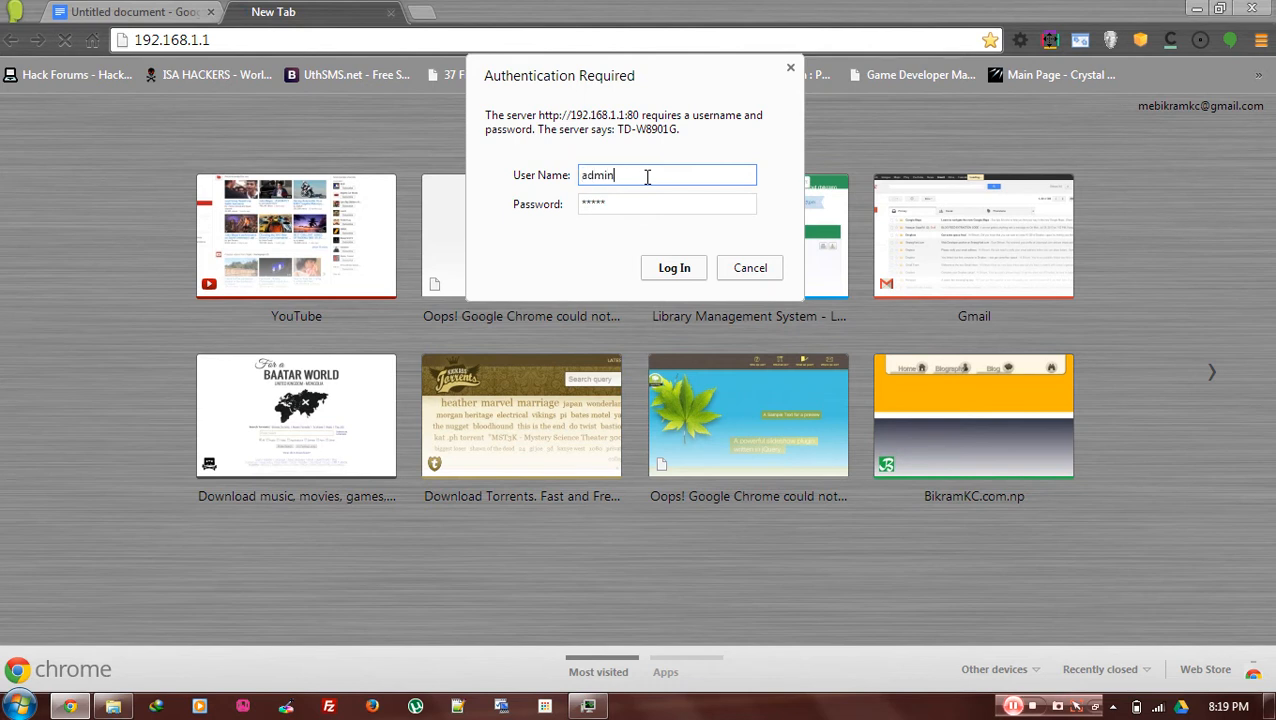
left_click(667, 203)
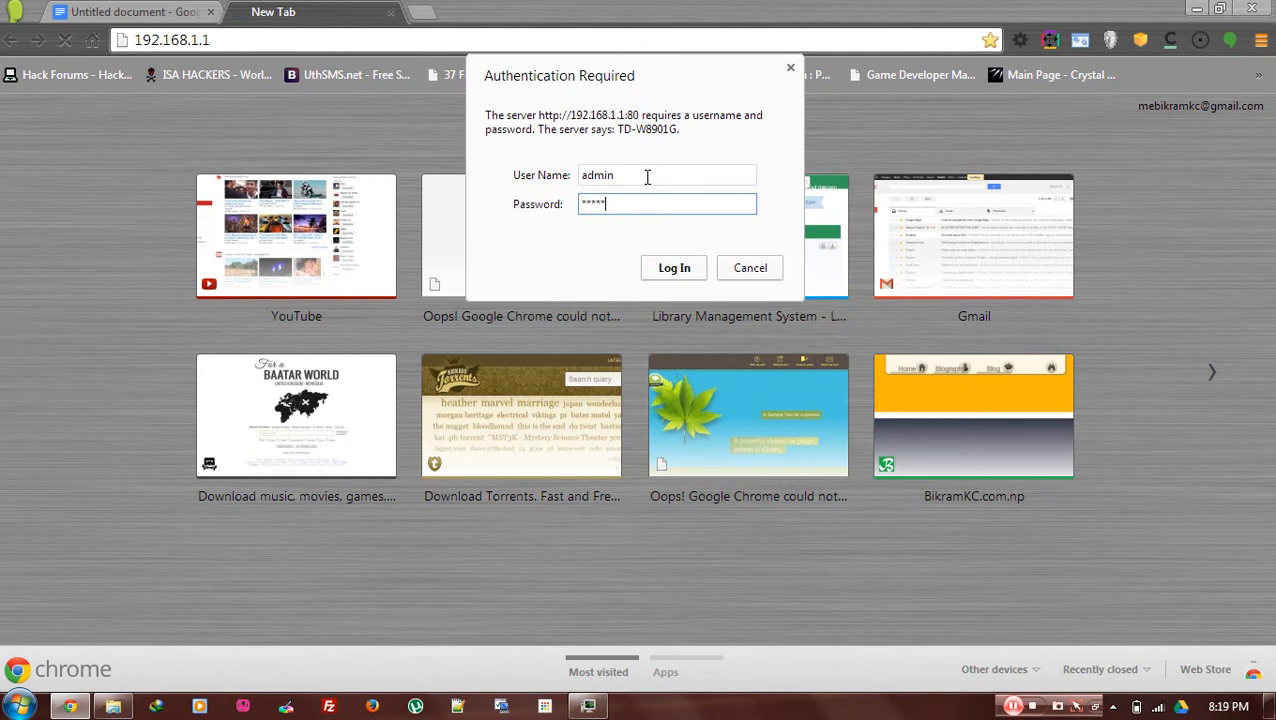
left_click(673, 267)
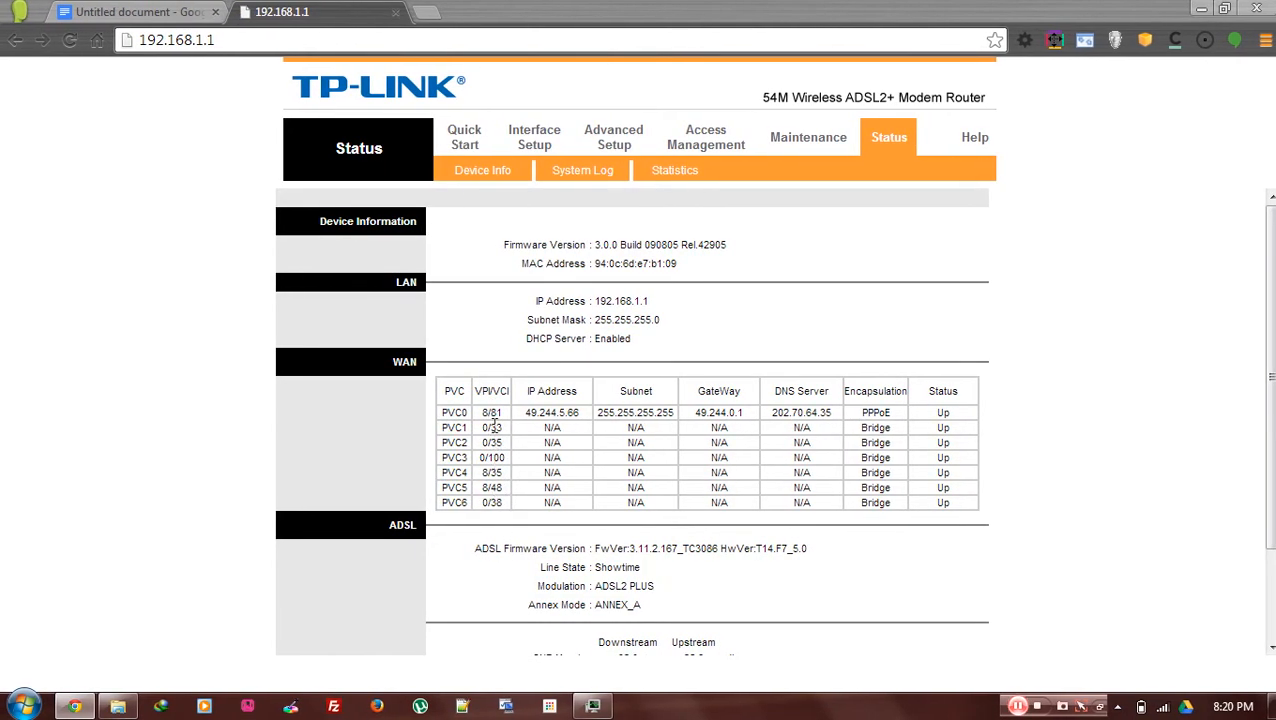
mouse_move(495, 487)
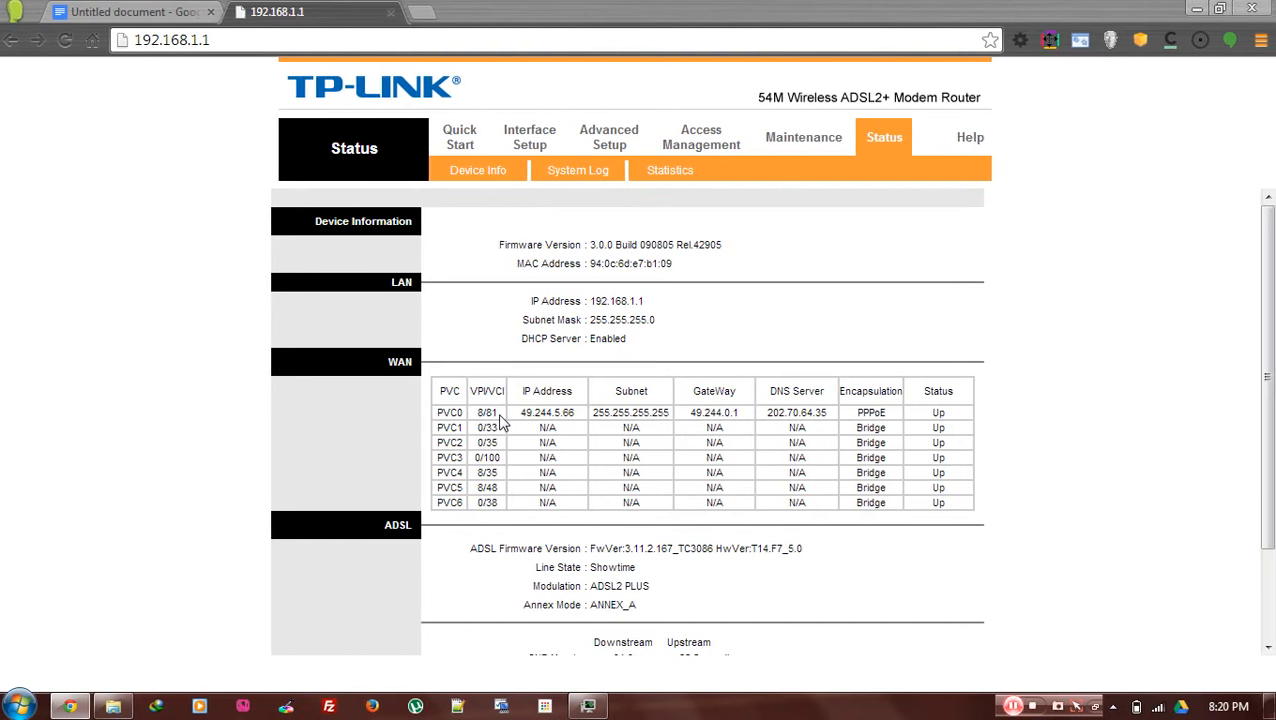
mouse_move(800, 240)
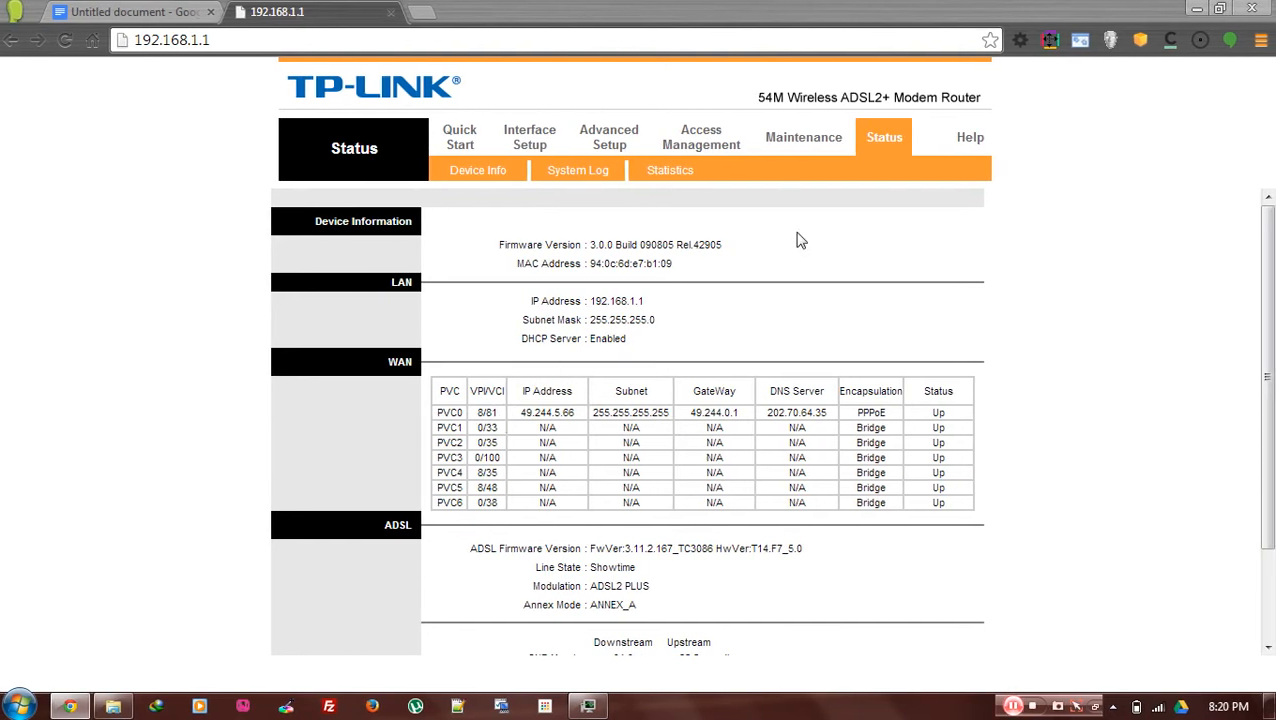
mouse_move(890, 165)
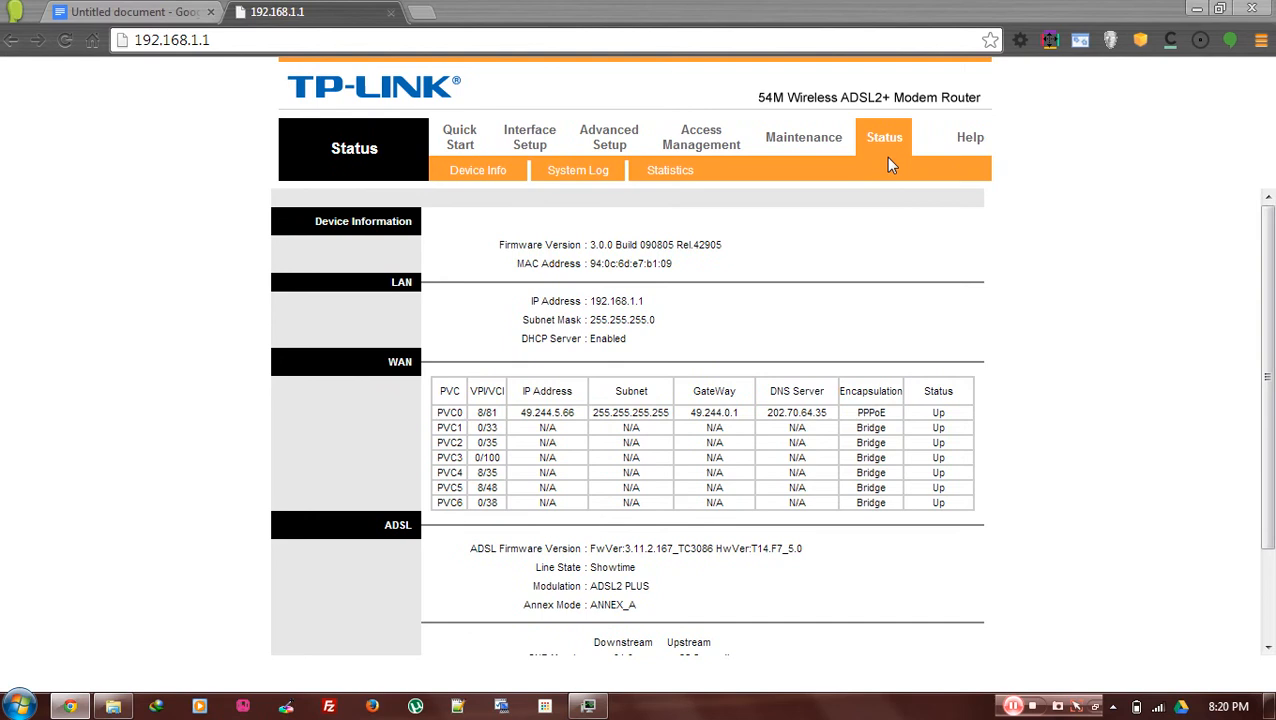
left_click(804, 137)
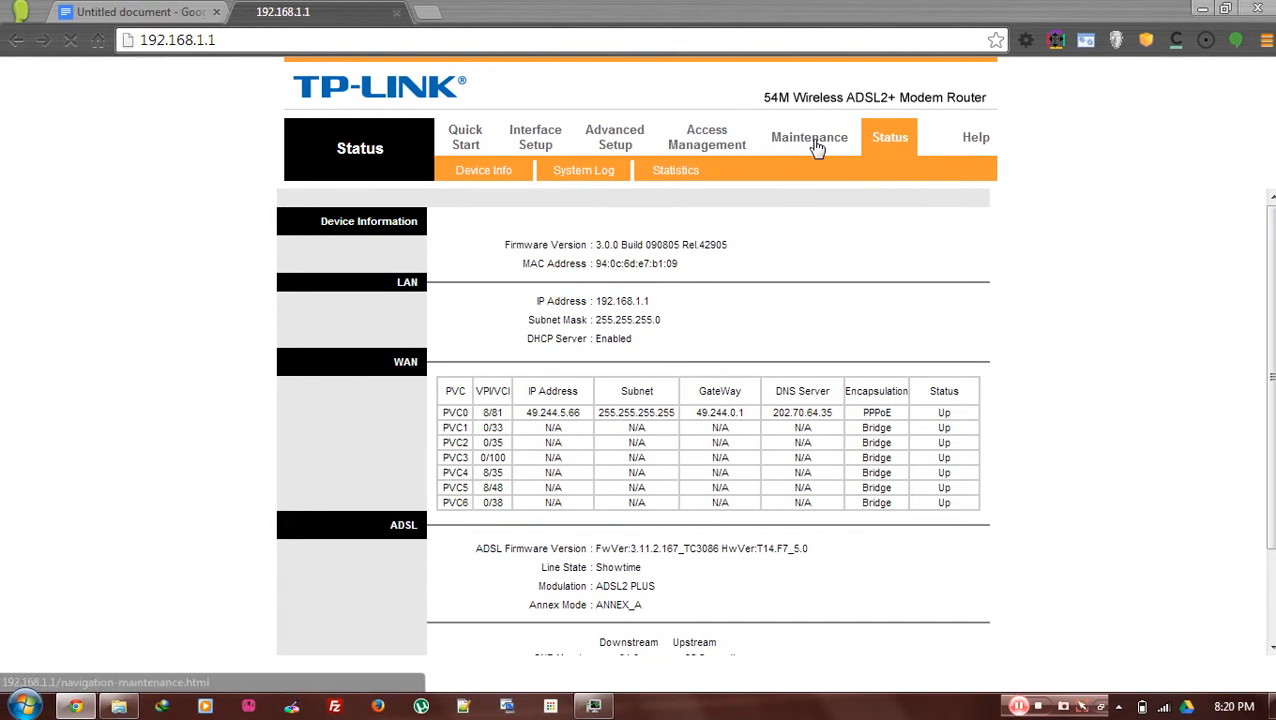
left_click(809, 137)
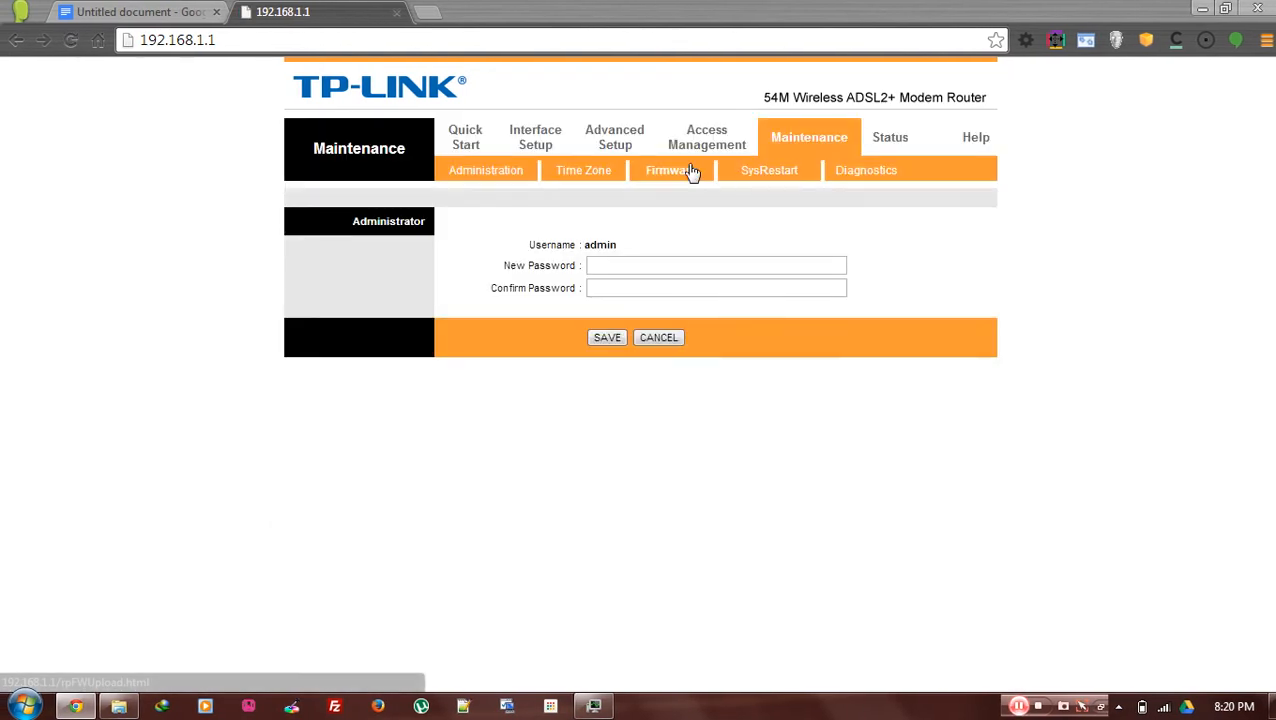
left_click(769, 170)
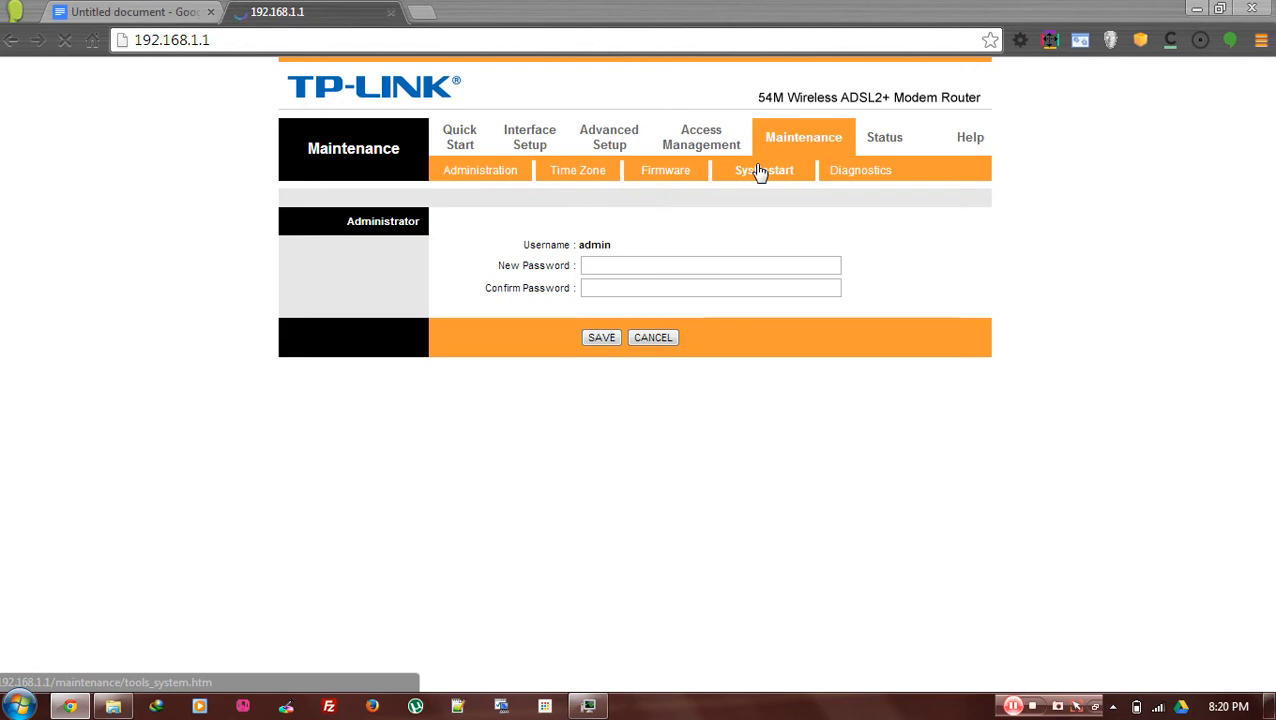
left_click(764, 170)
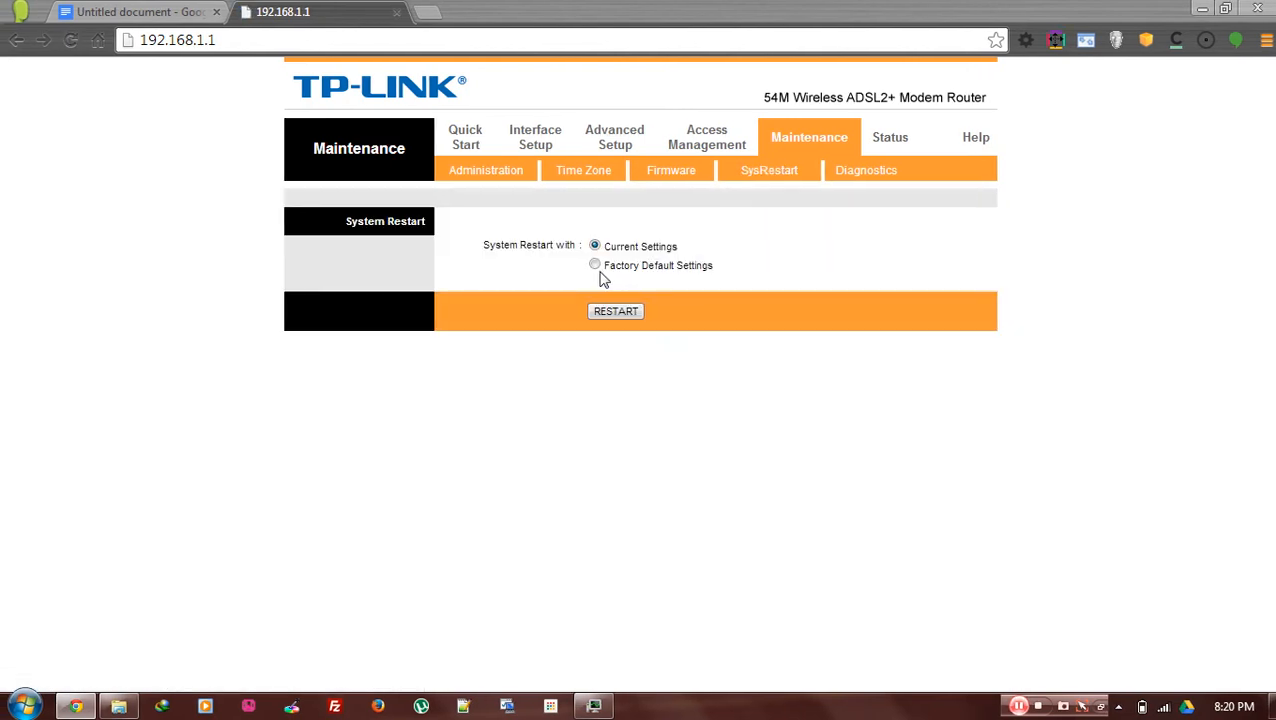
left_click(595, 265)
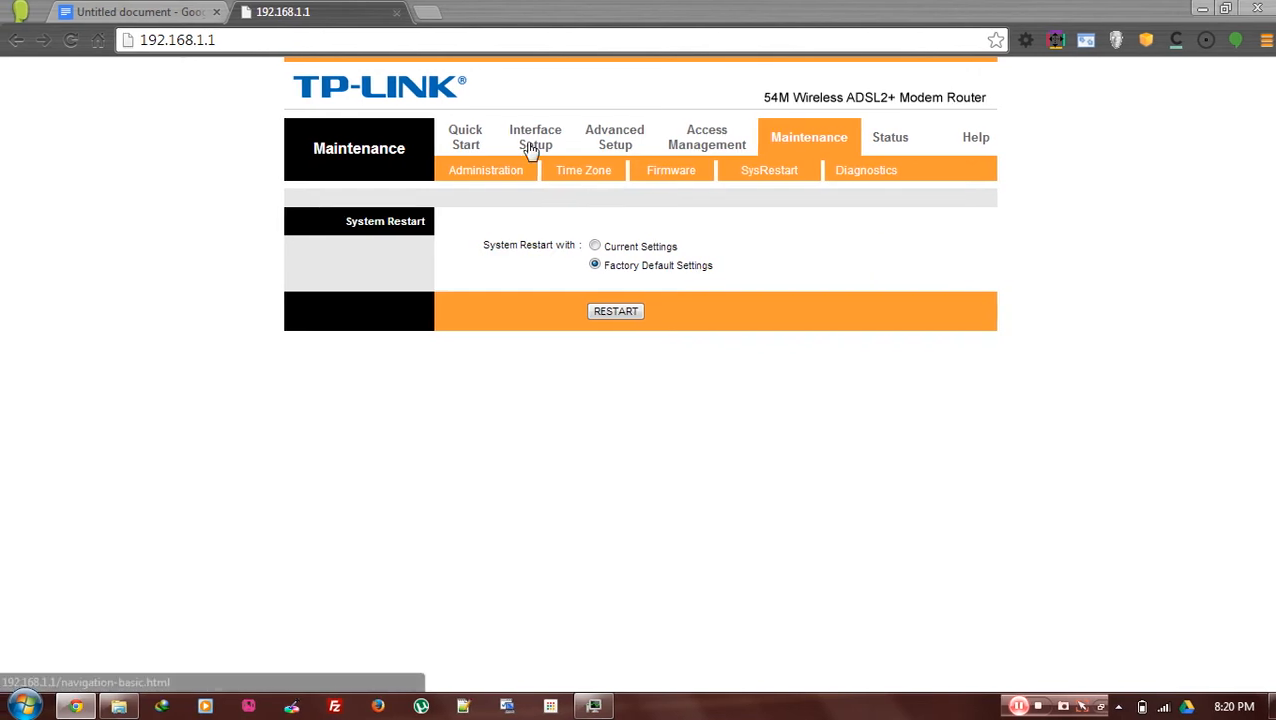
mouse_move(882, 137)
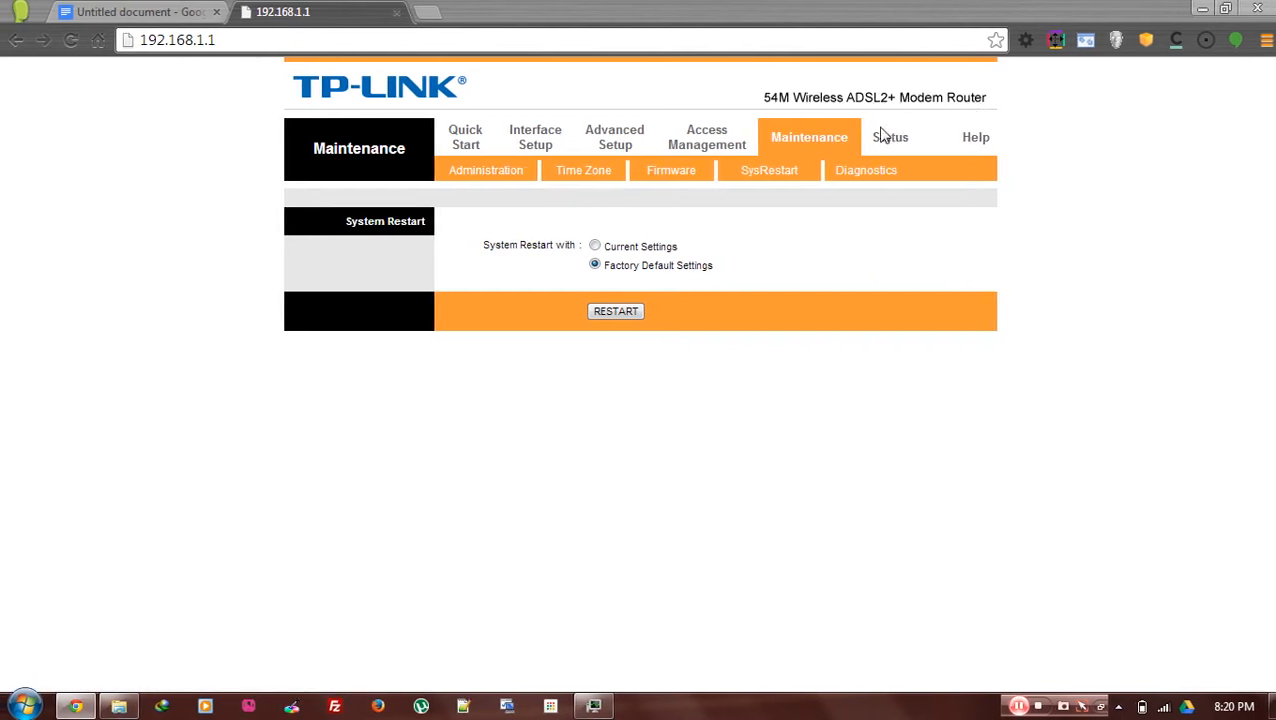
left_click(889, 137)
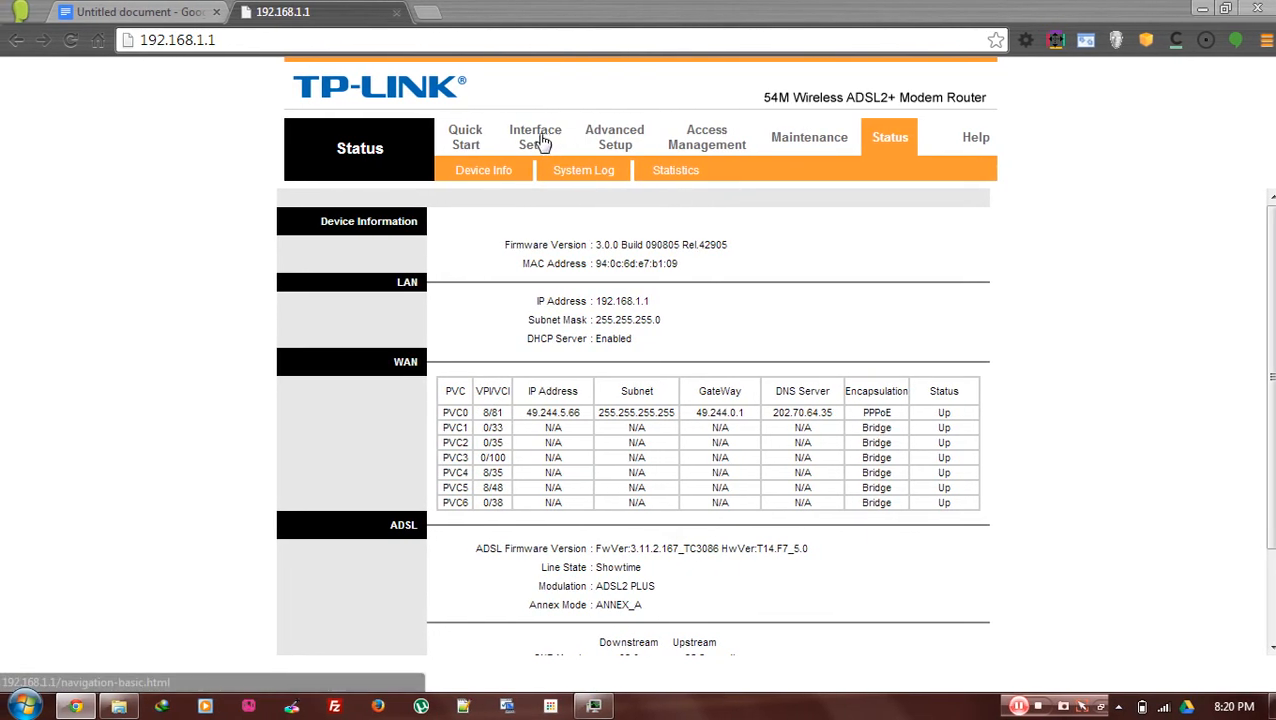
left_click(535, 137)
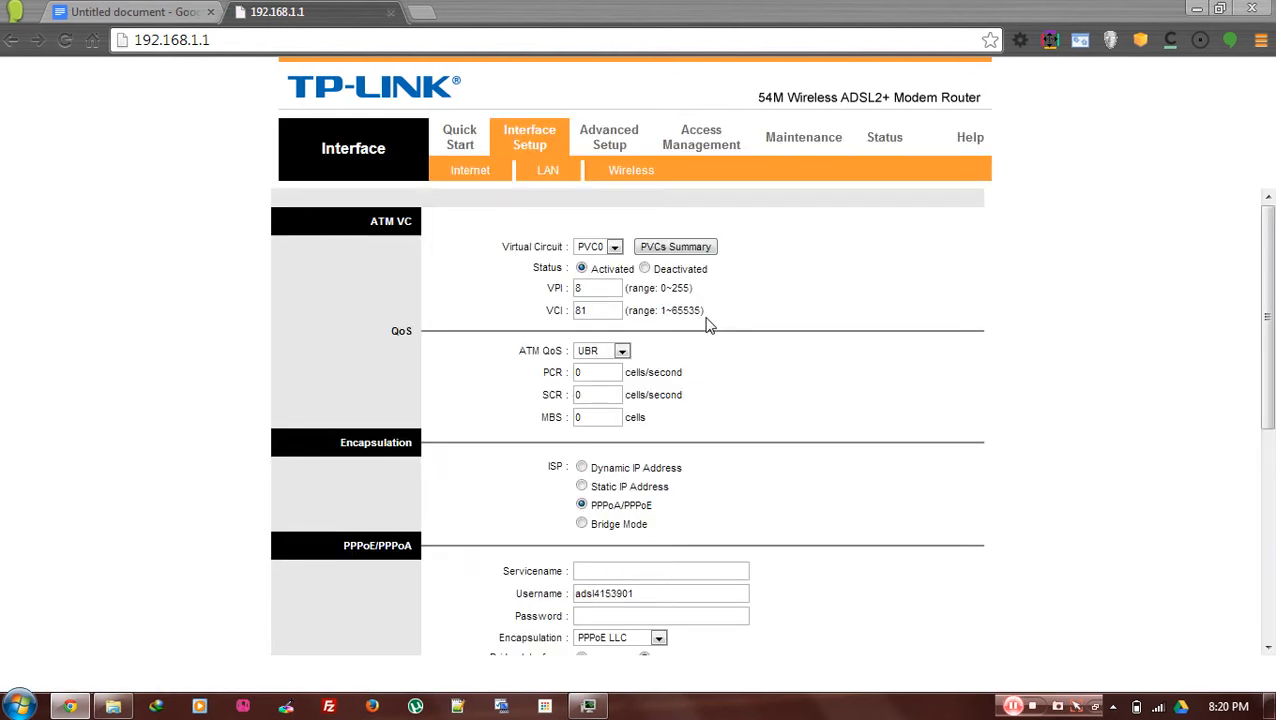
scroll("down", 3)
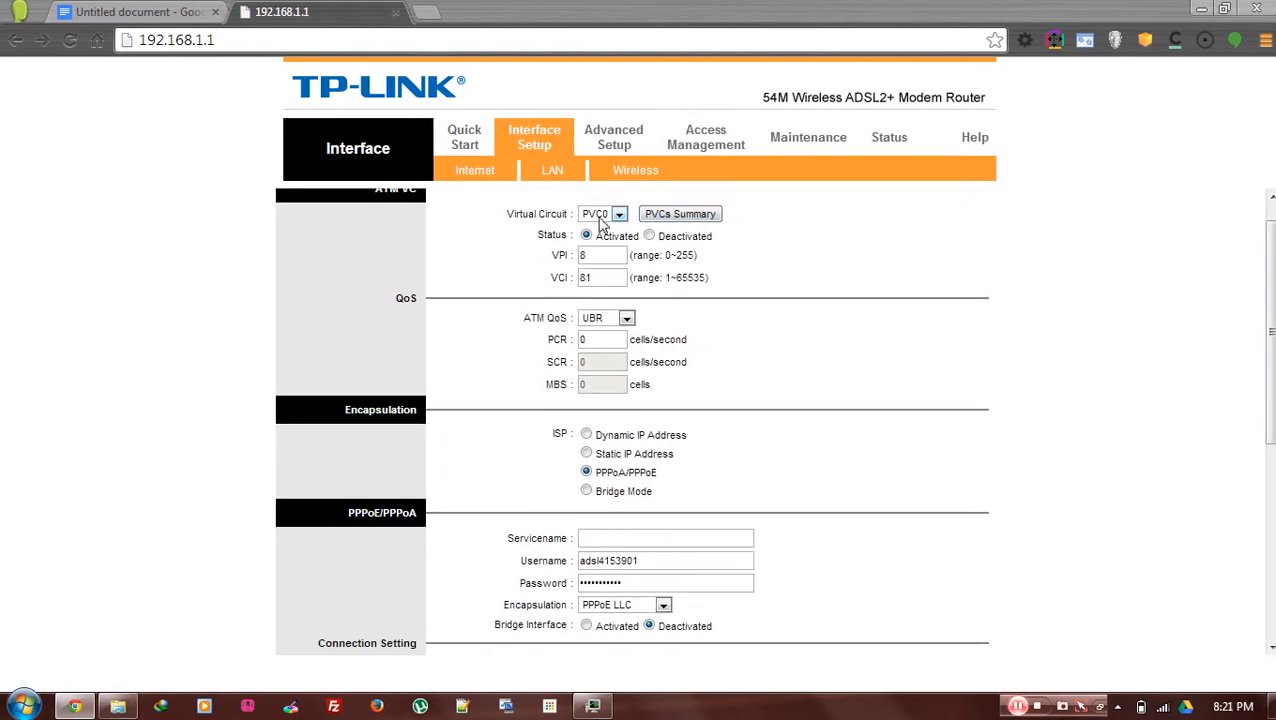
left_click(617, 213)
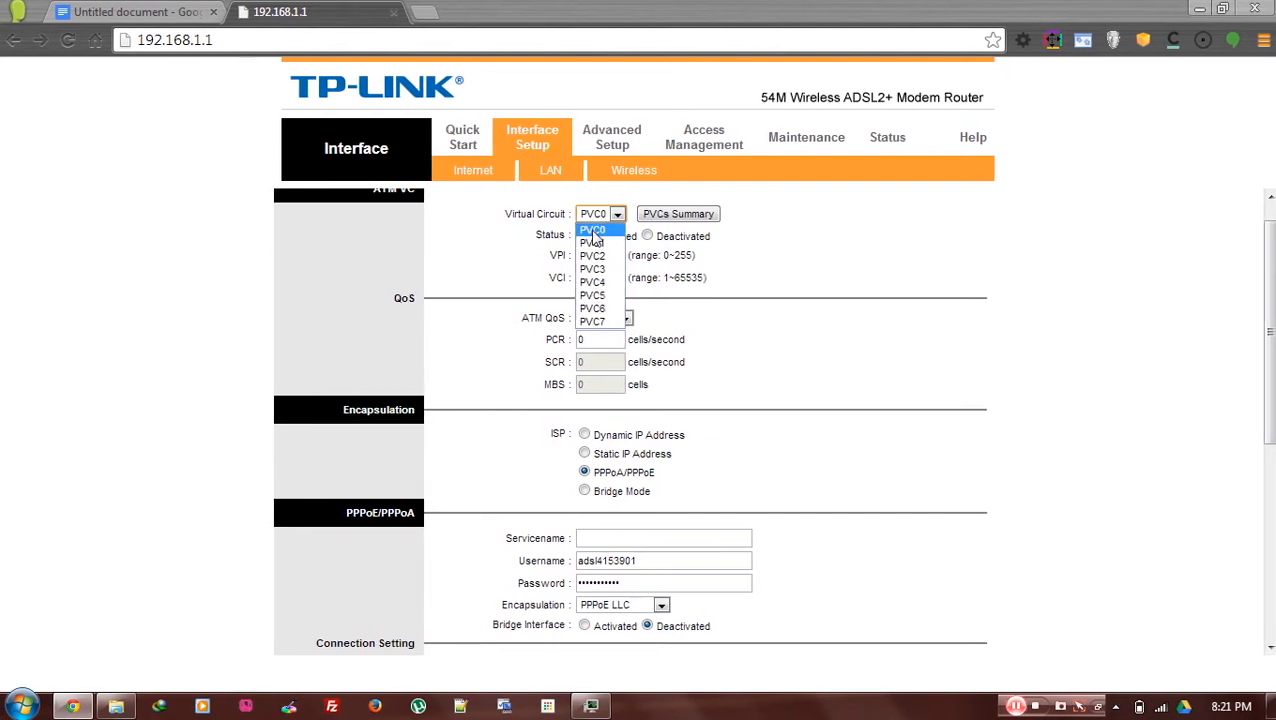
left_click(593, 229)
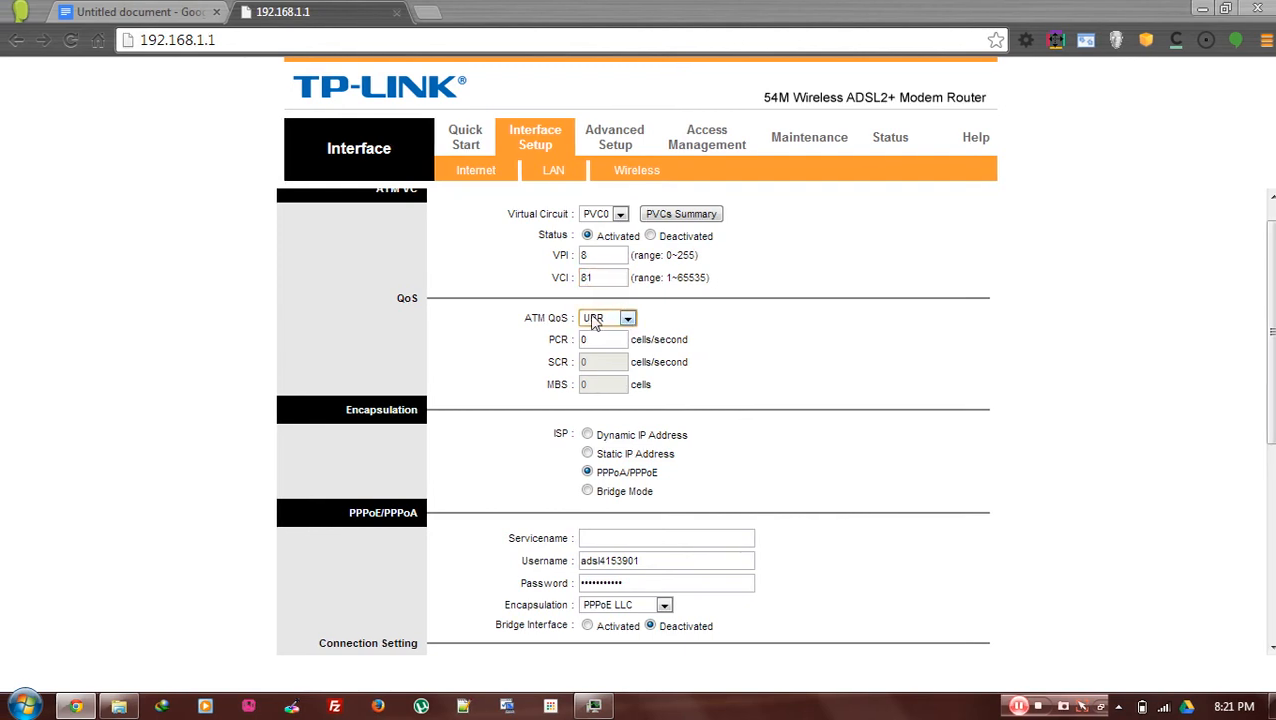
left_click(621, 318)
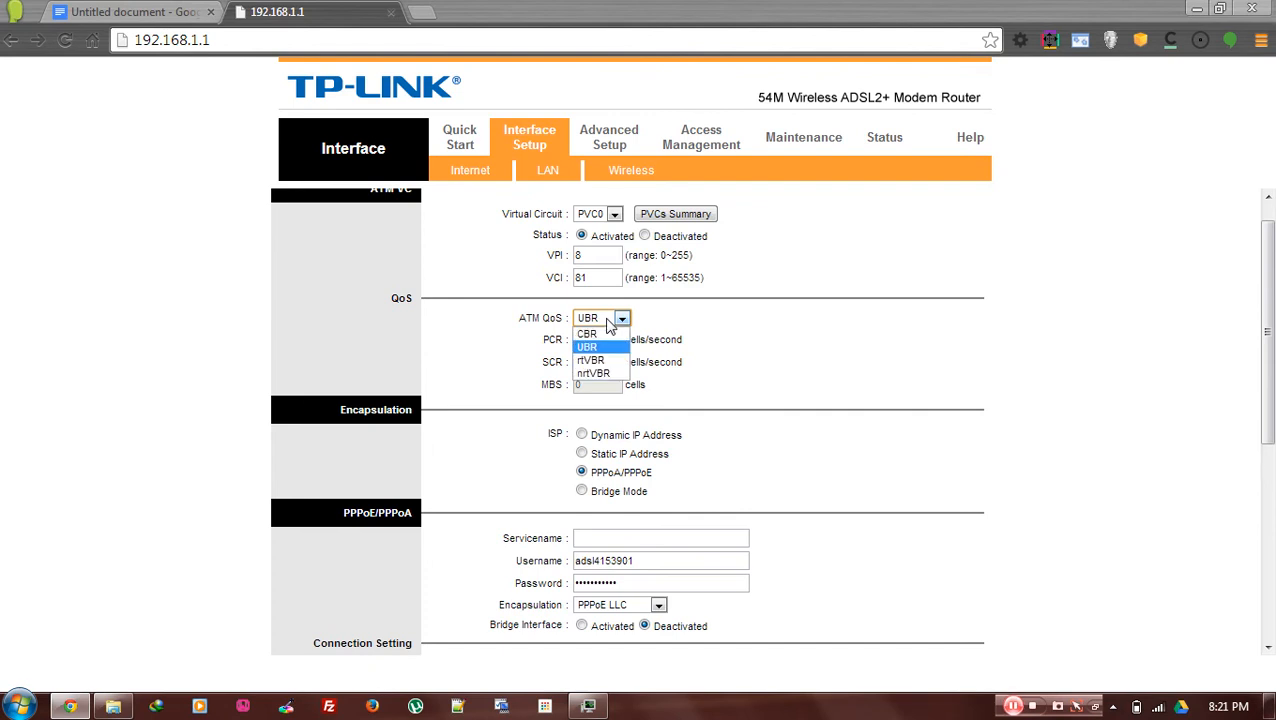
left_click(587, 347)
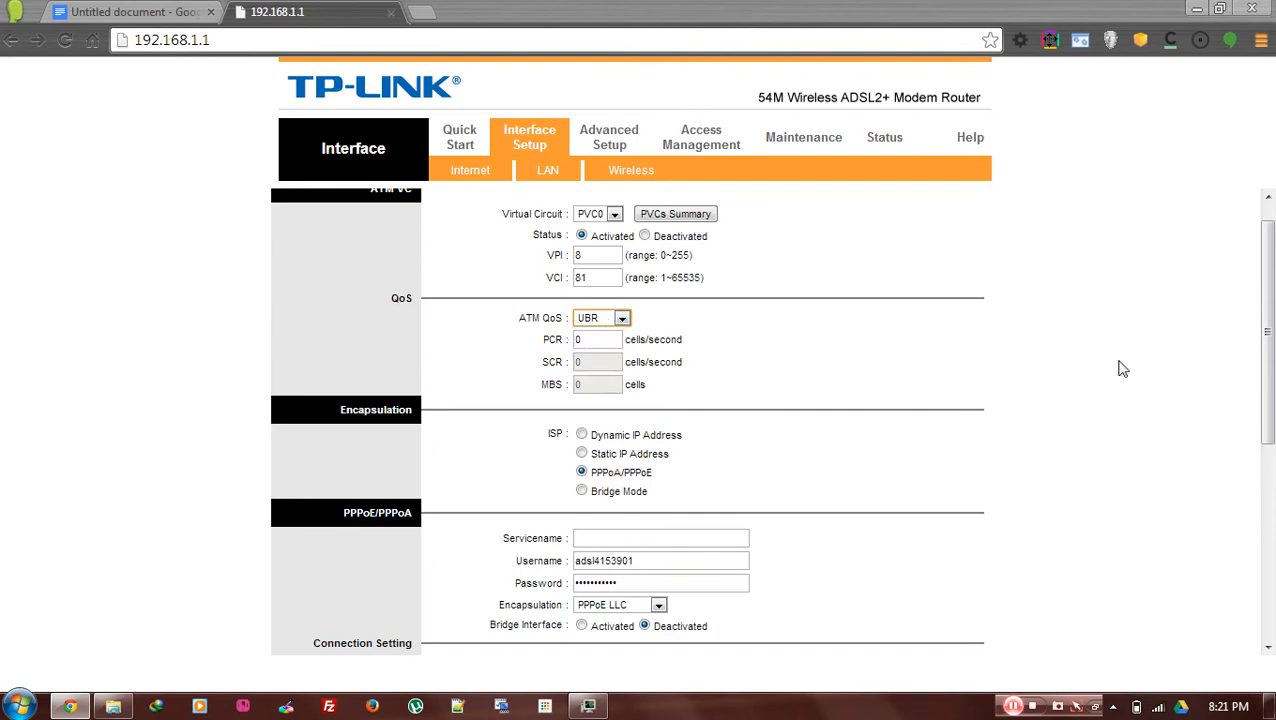
scroll("down", 3)
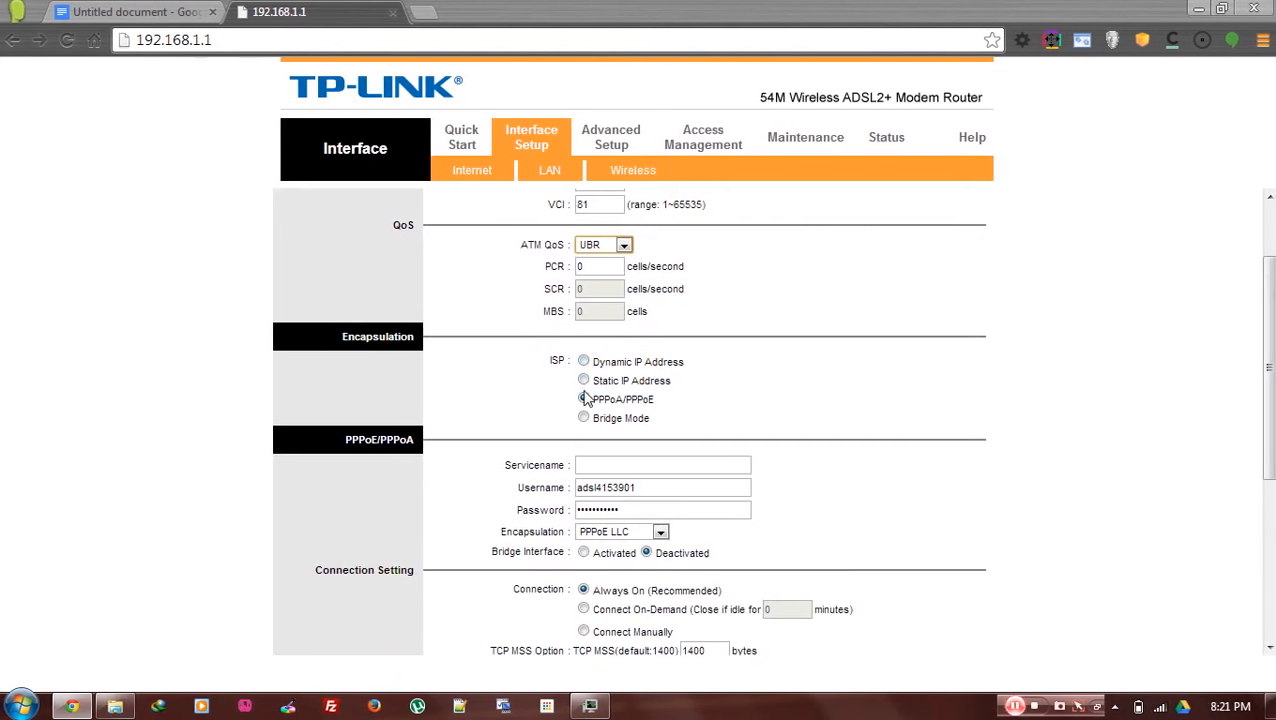
left_click(584, 399)
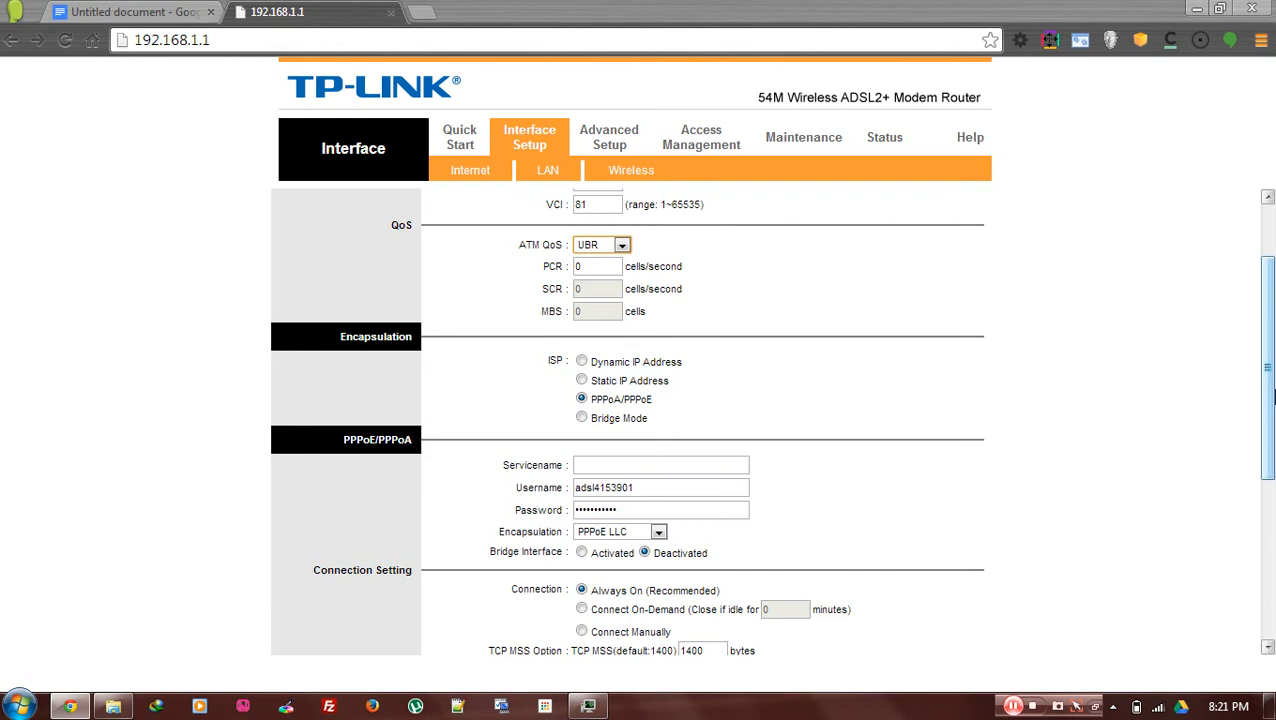
scroll("down", 3)
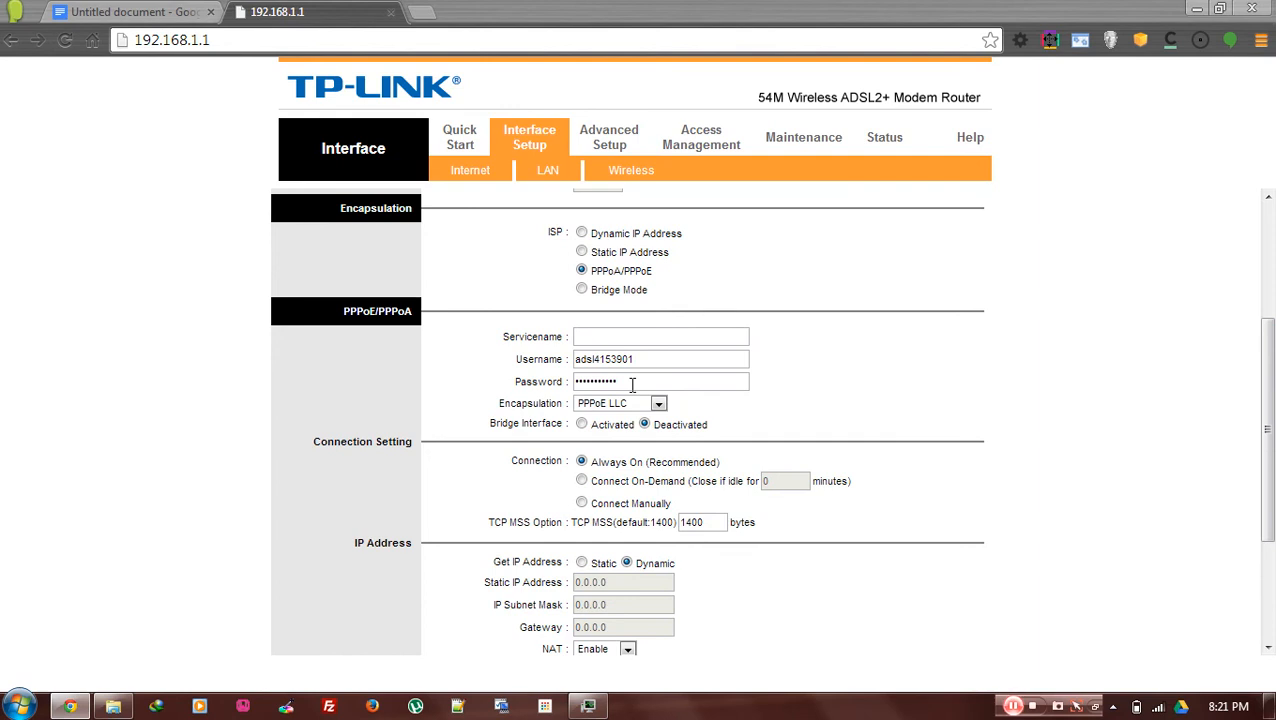
scroll("down", 3)
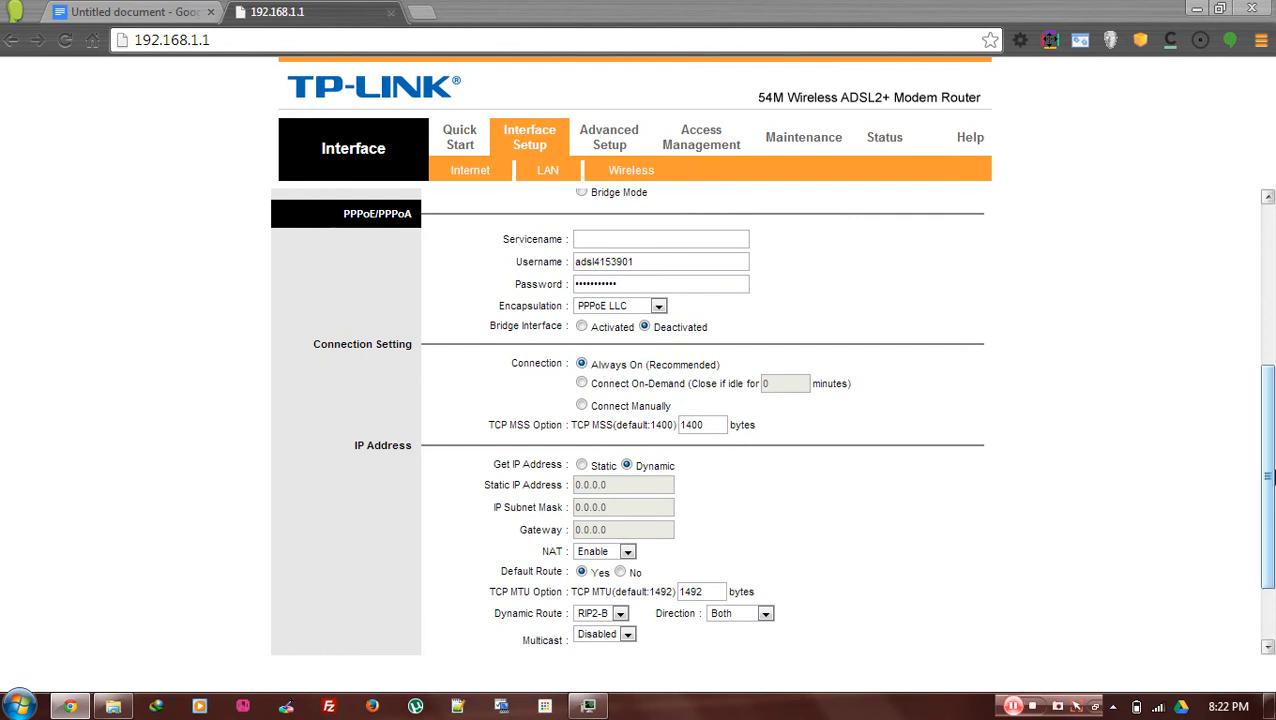
scroll("down", 3)
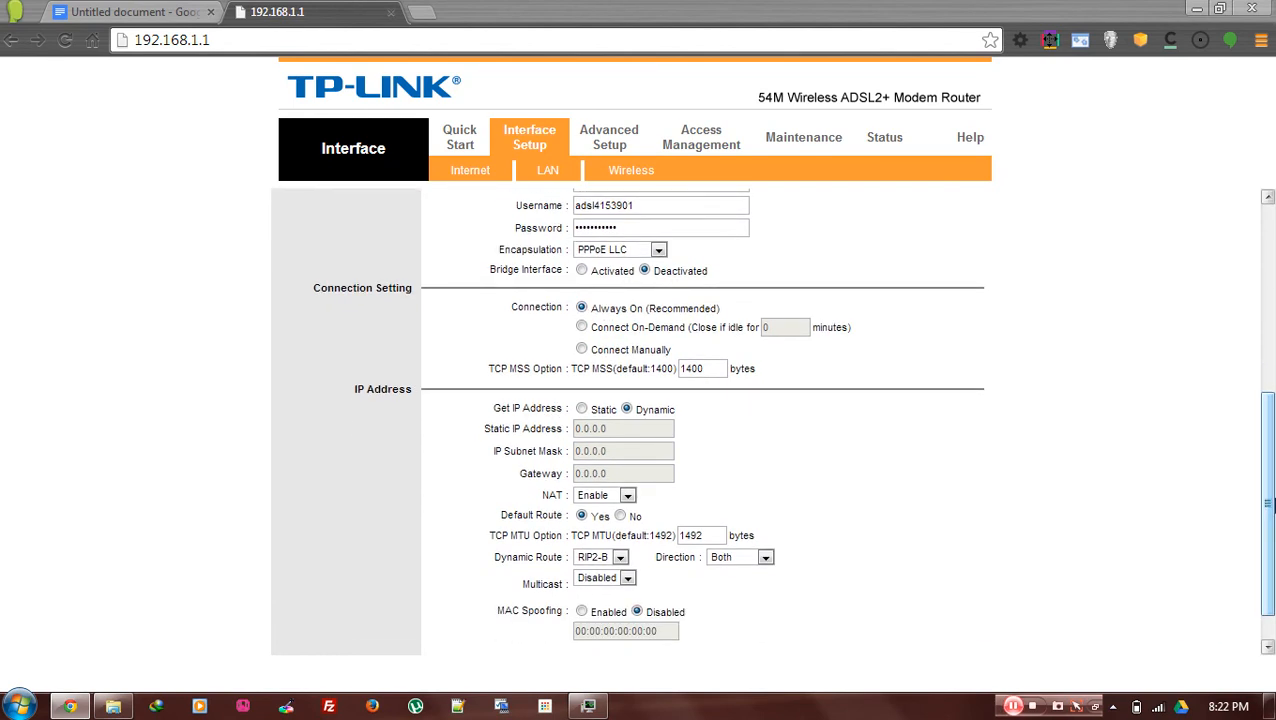
scroll("down", 3)
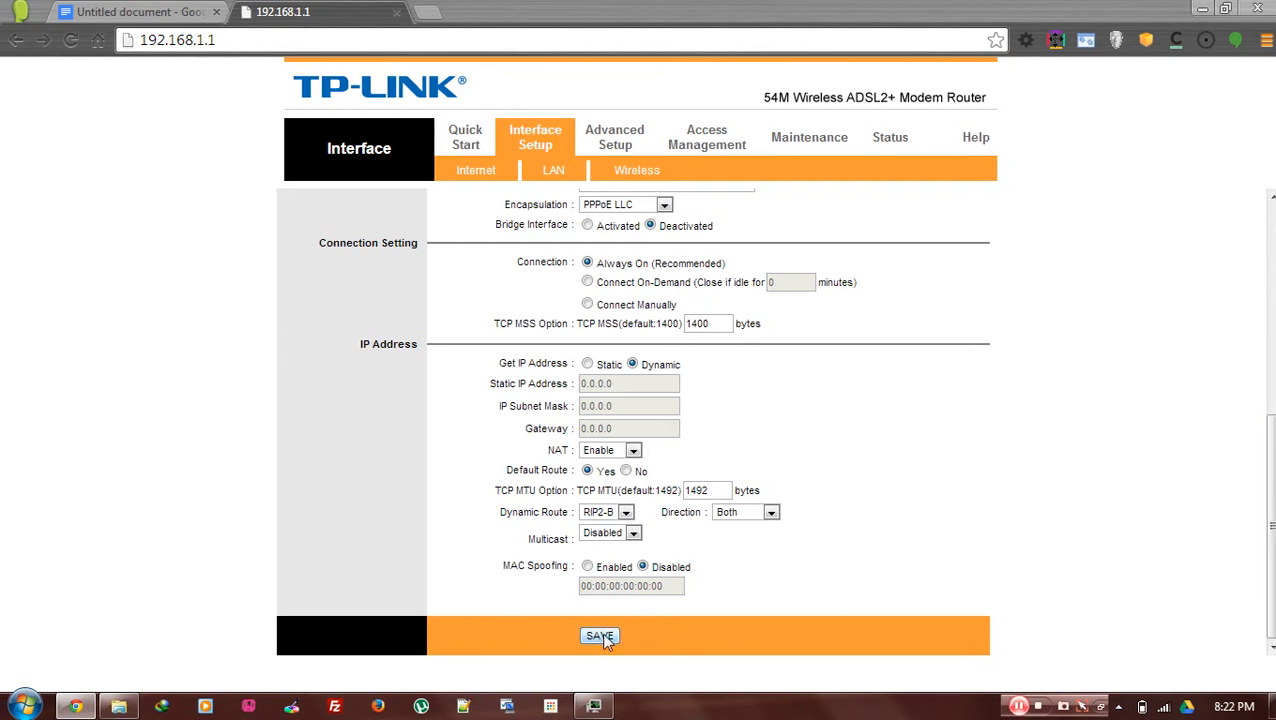
- Save the PVC0 Internet settings (VPI 8, VCI 81, PPPoE credentials)
left_click(600, 636)
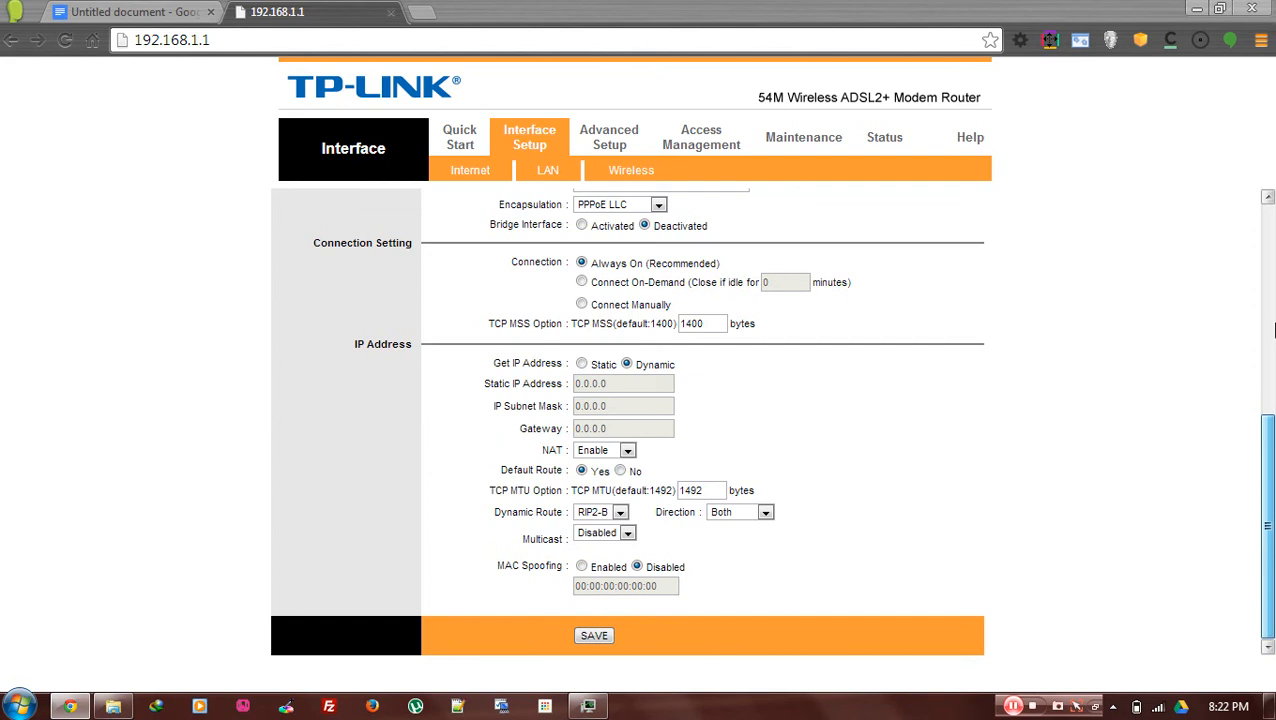
scroll("up", 3)
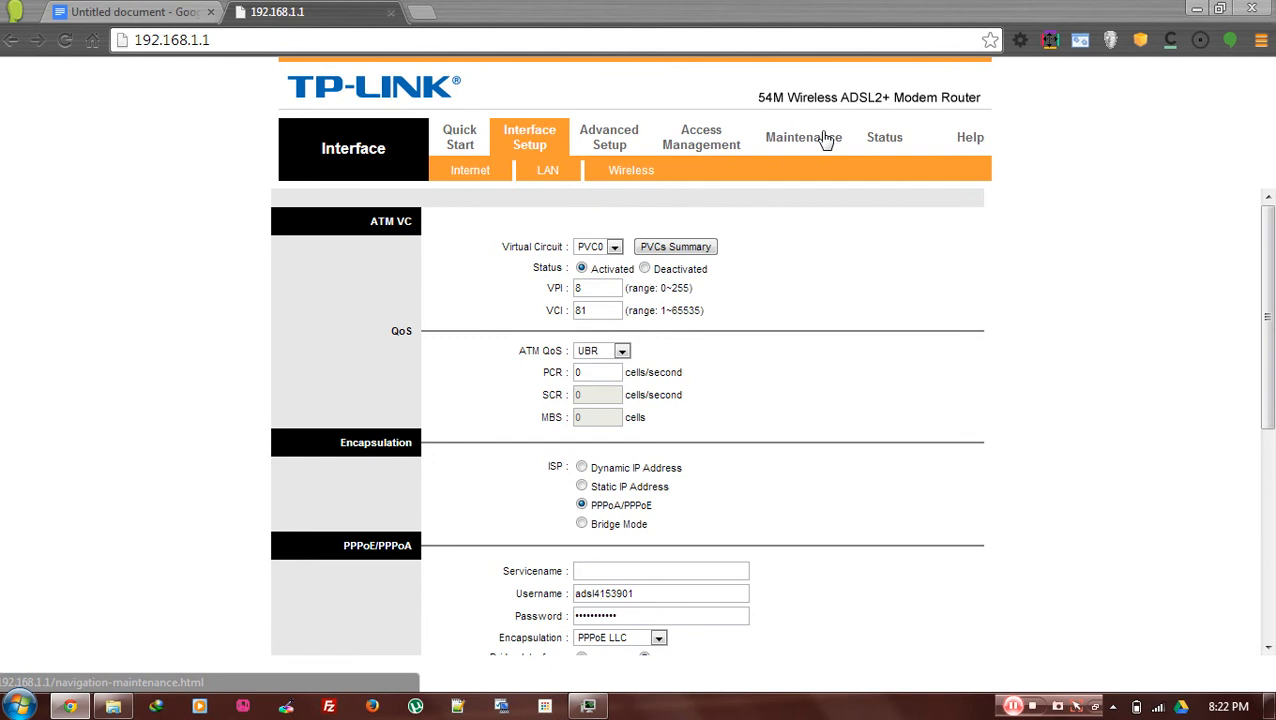
mouse_move(913, 165)
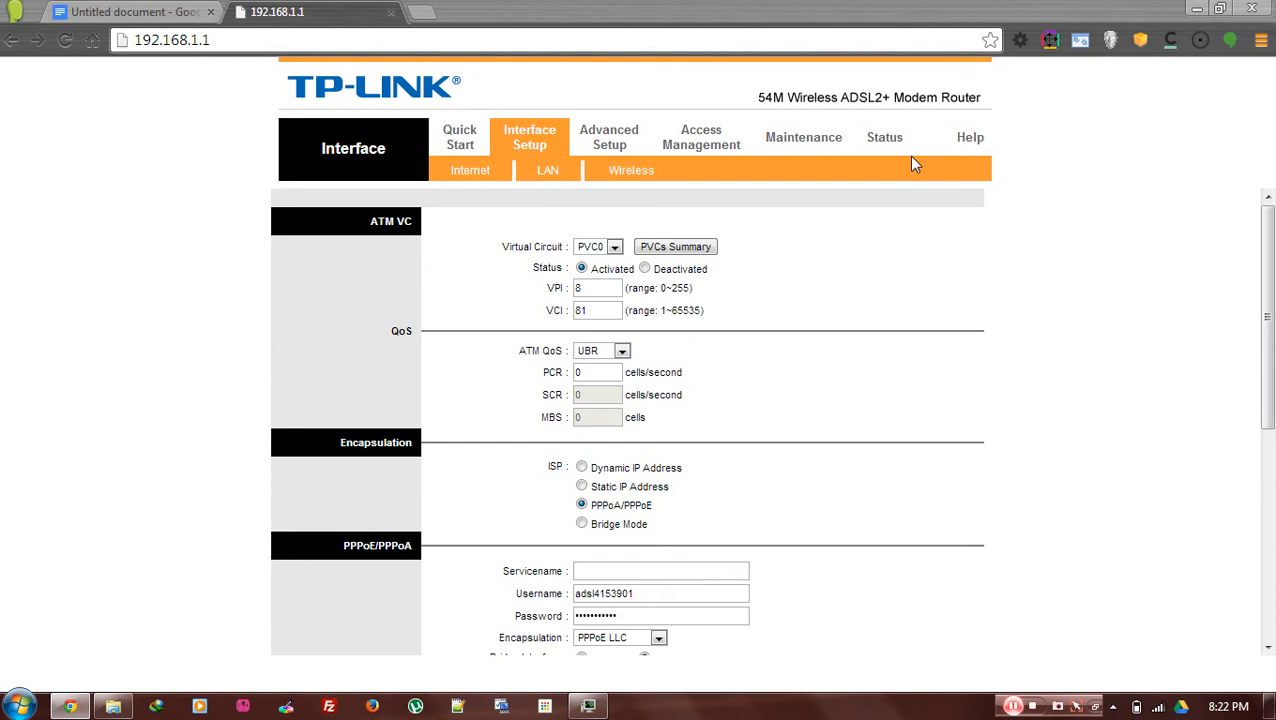
left_click(803, 137)
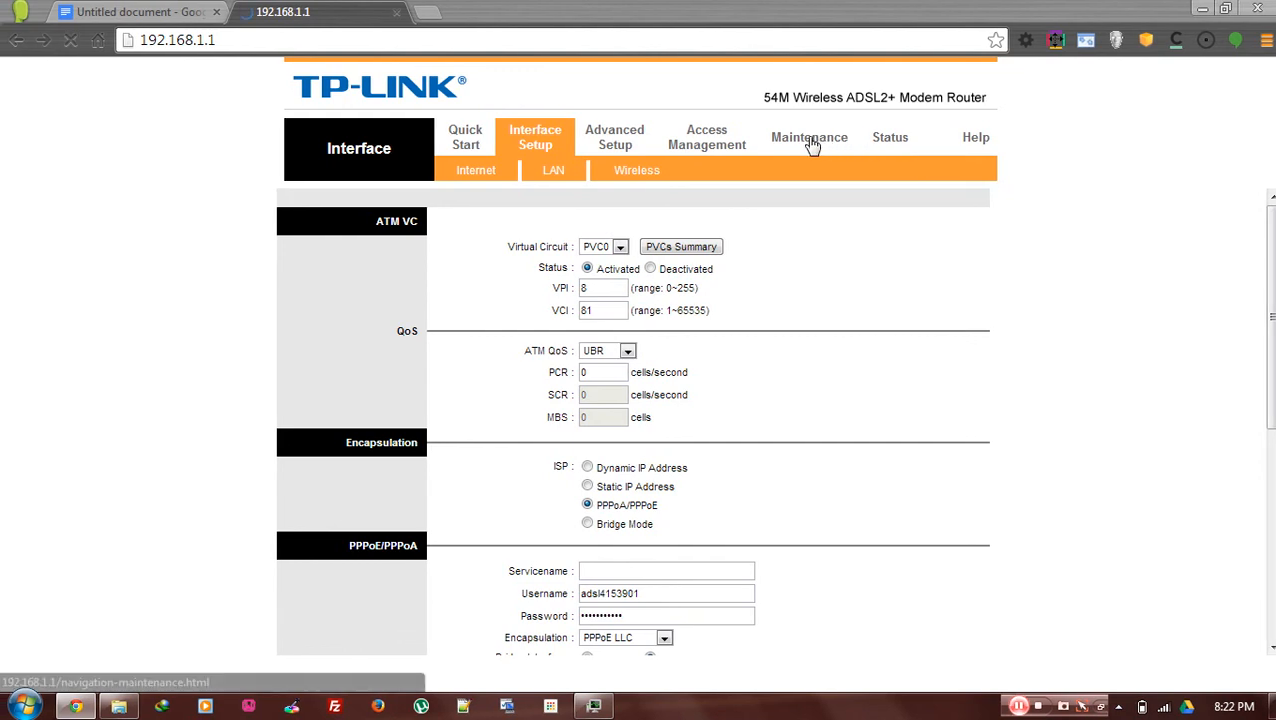
- Open the Maintenance SysRestart page with Current Settings selected for restart
left_click(809, 137)
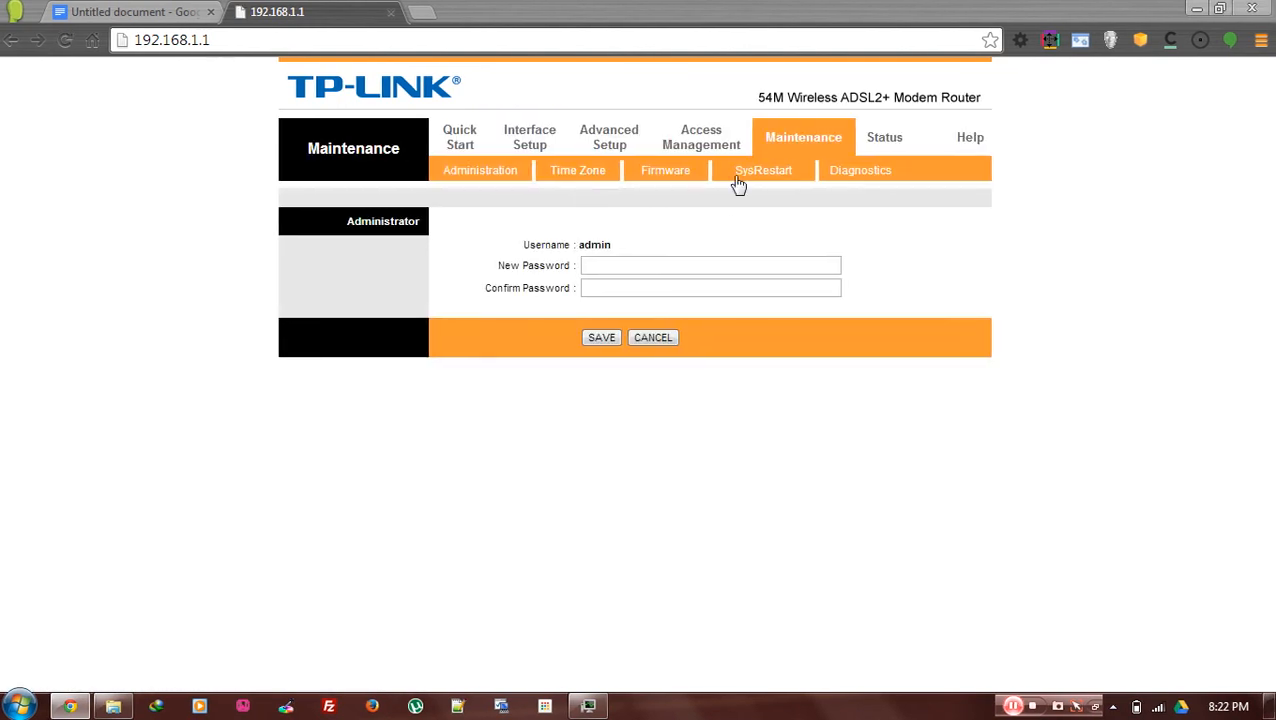
left_click(763, 170)
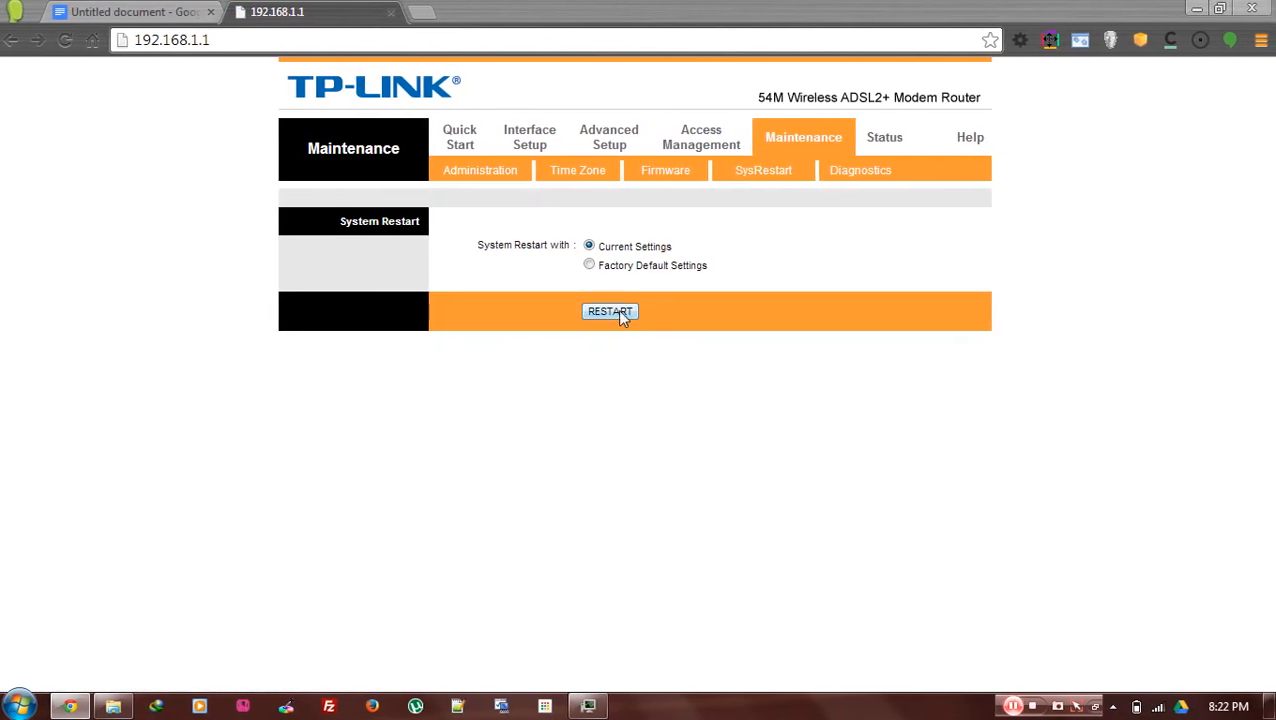
mouse_move(995, 334)
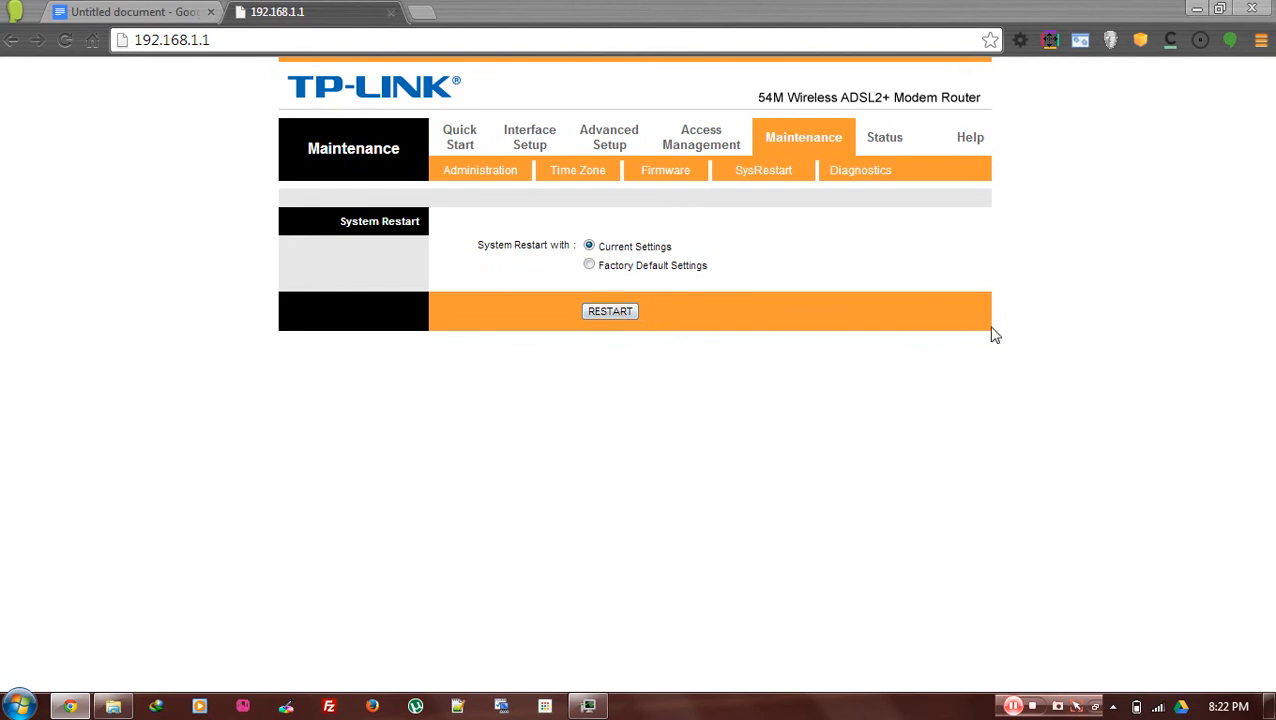